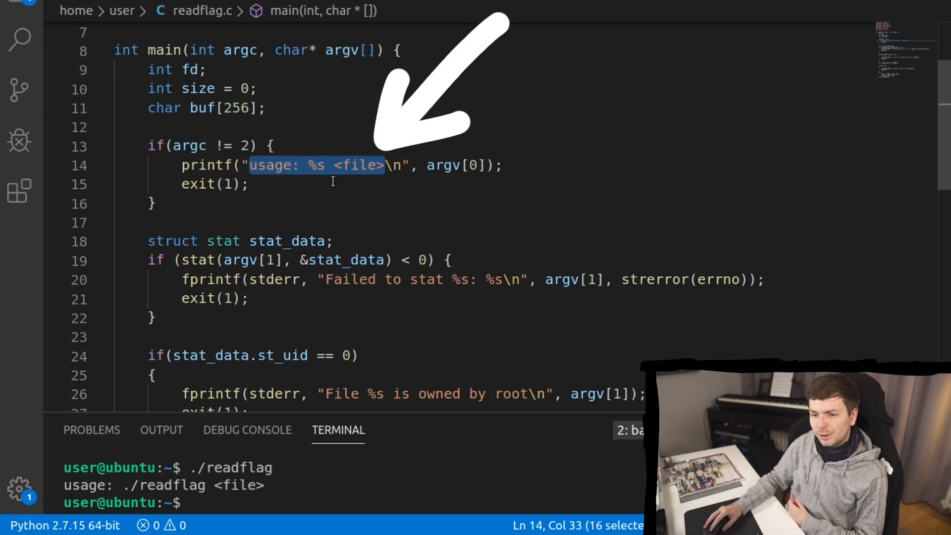
mouse_move(448, 187)
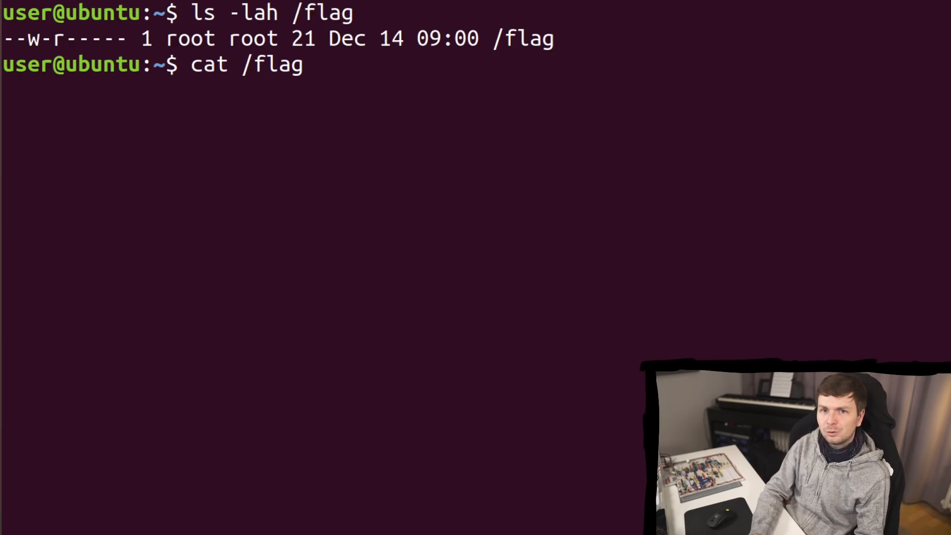
Step: Try reading /flag directly, then run the setuid readflag on the test file /tmp/asd
key("Return")
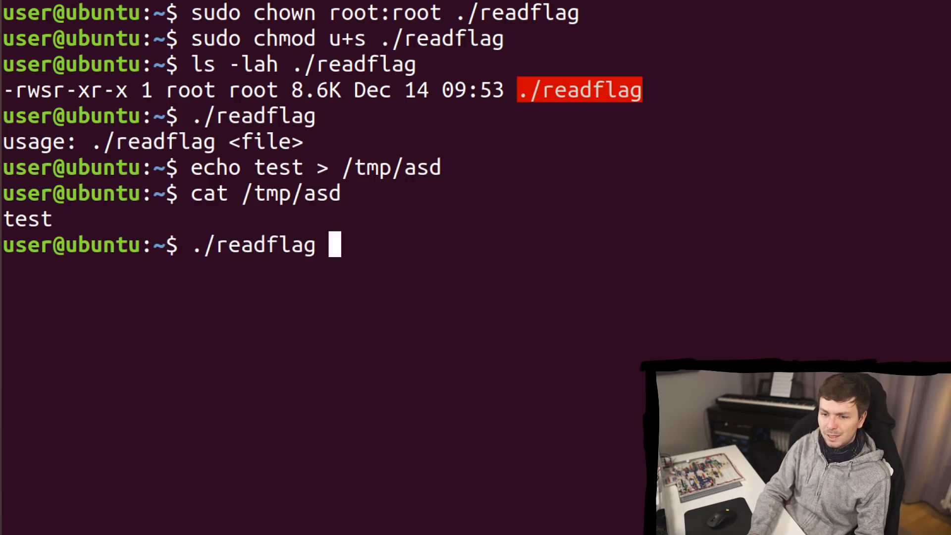
type("/tmp/asd")
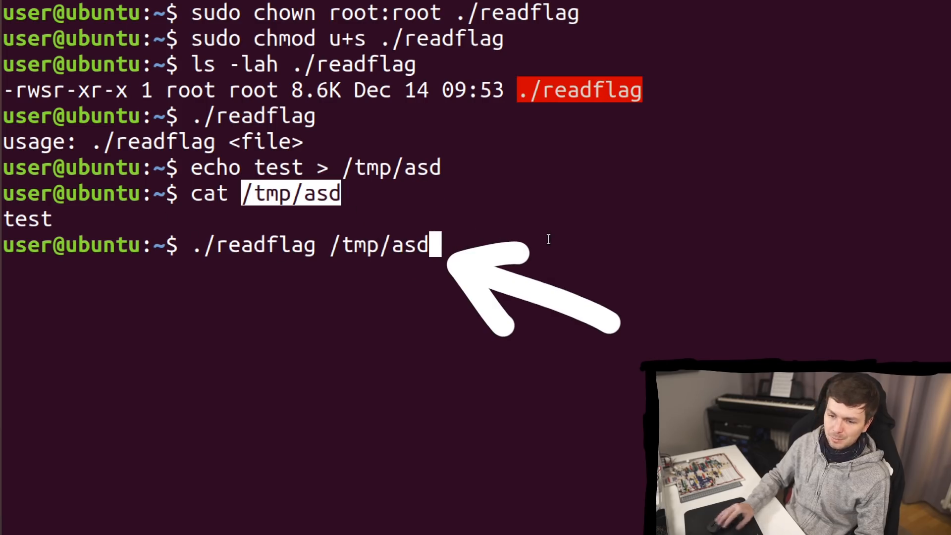
key("Return")
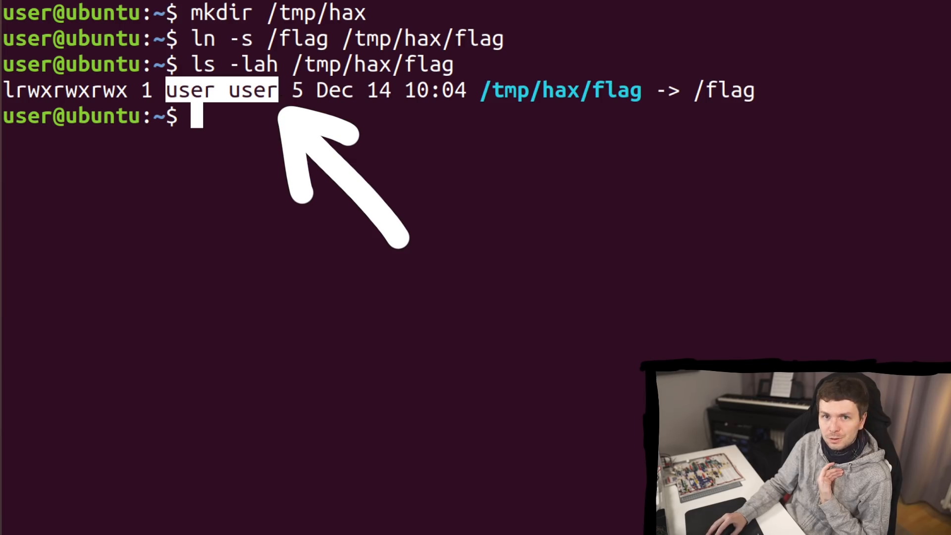
Step: Run ./readflag on the /tmp/hax/flag symlink that points to /flag
type("./readflag /tmp/hax/flag")
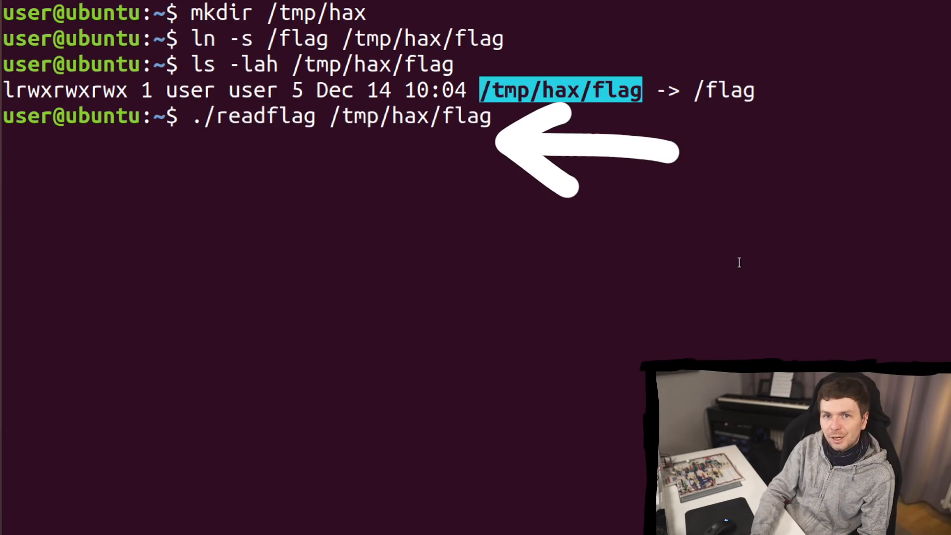
key("Return")
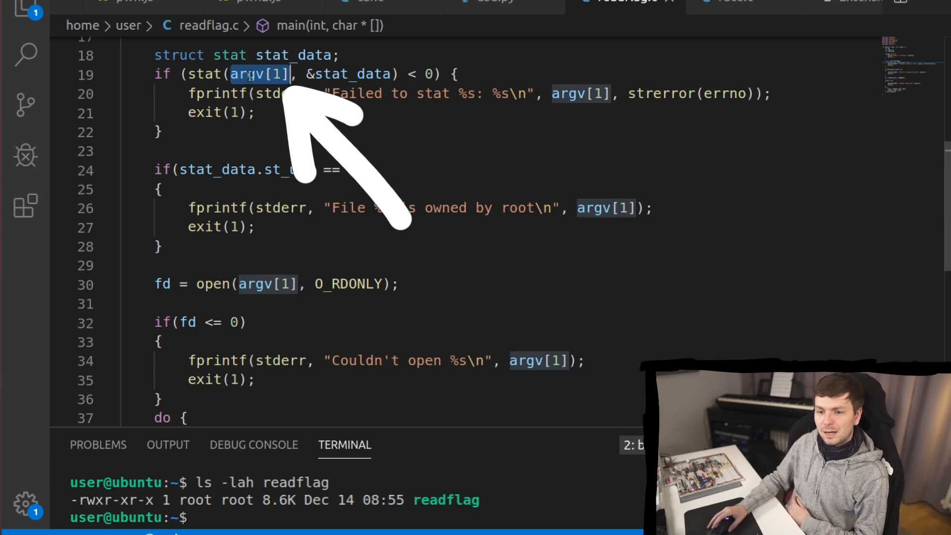
mouse_move(270, 94)
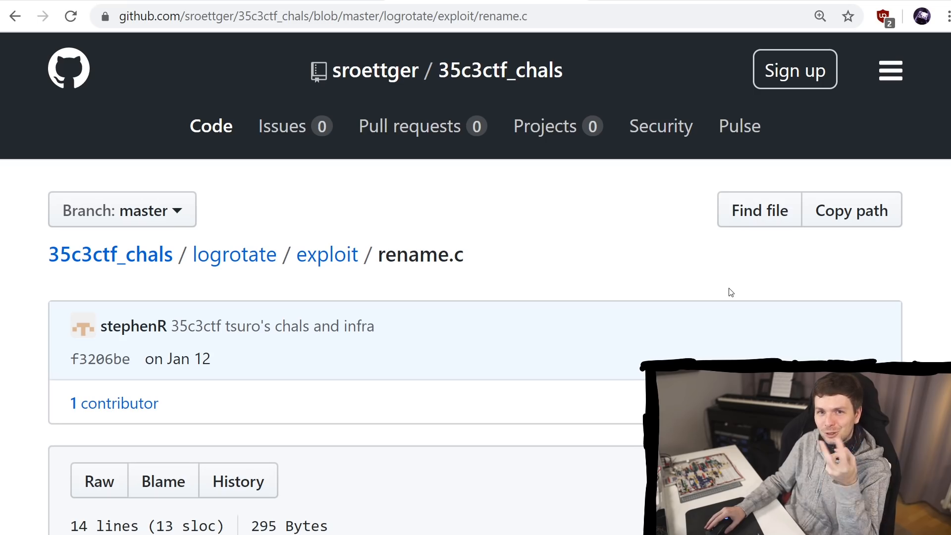
Step: Scroll down the GitHub rename.c page to reach the source listing
scroll("down", 3)
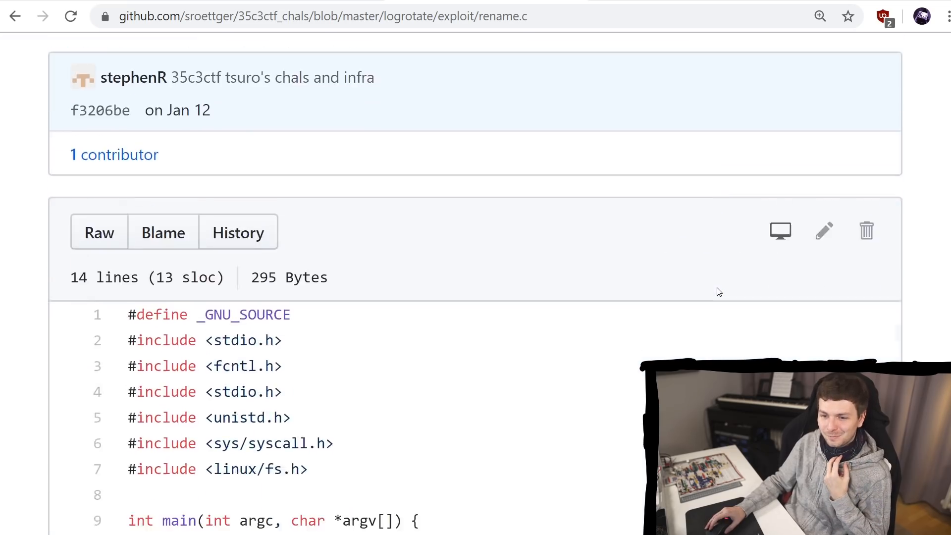
scroll("down", 3)
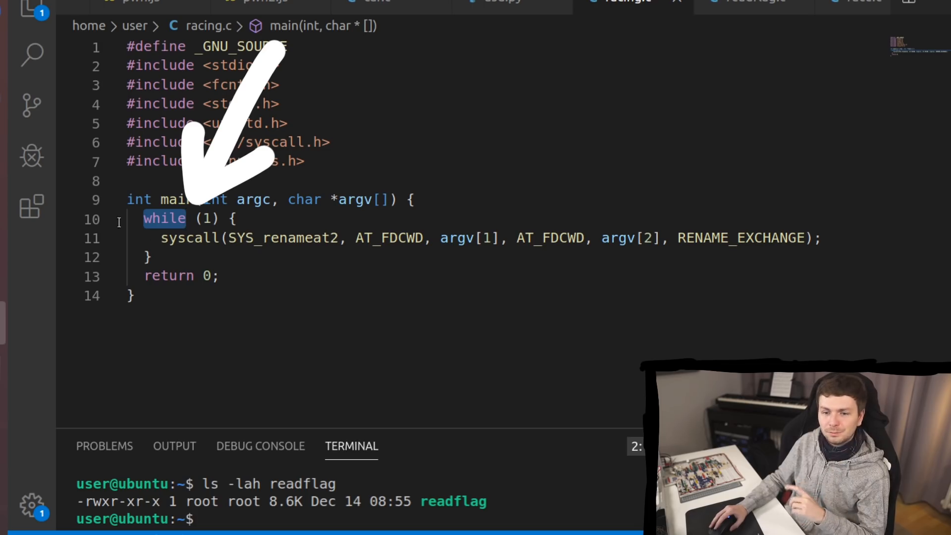
Step: Highlight the while loop, argv[2], SYS_renameat2 and RENAME_EXCHANGE in racing.c
double_click(282, 238)
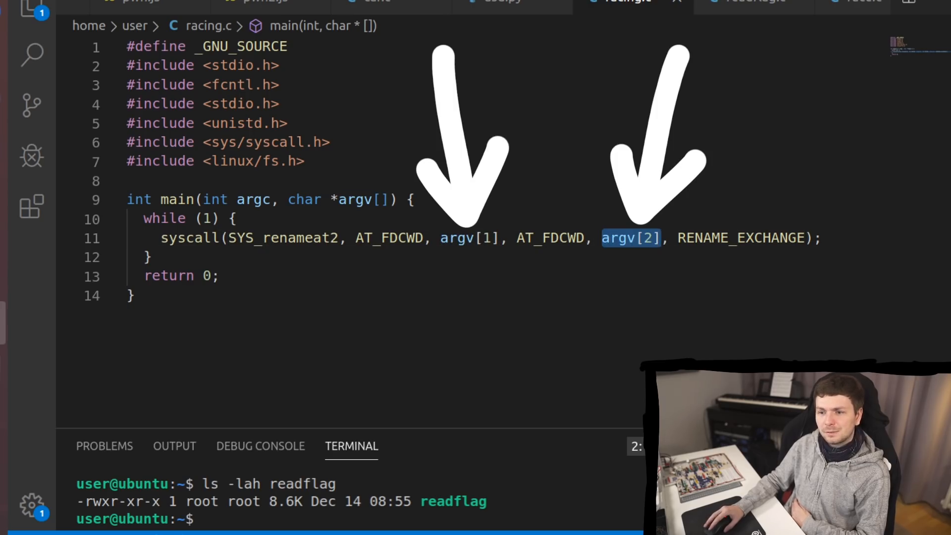
double_click(740, 238)
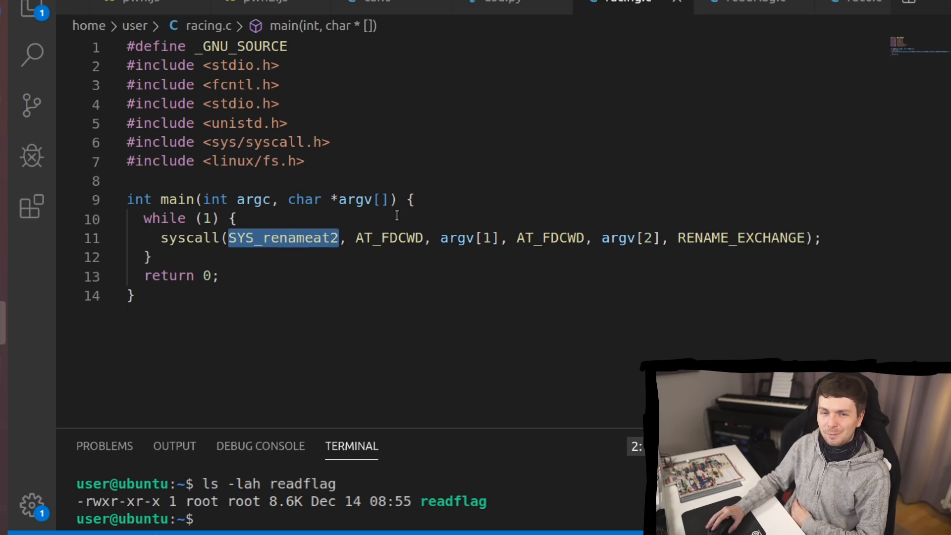
double_click(740, 237)
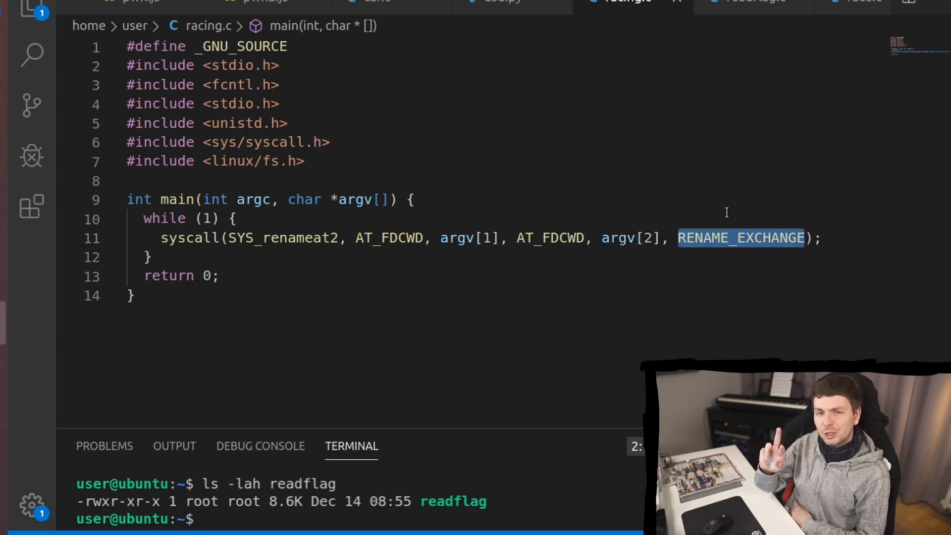
double_click(465, 238)
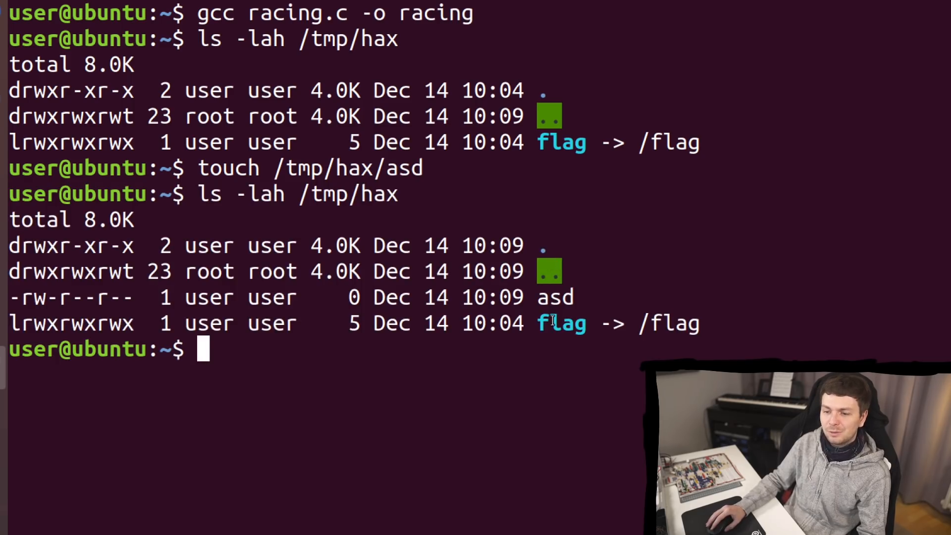
Step: Run ./readflag /tmp/hax/flag, which reports the file is owned by root
type("./readflag /tmp/hax/flag")
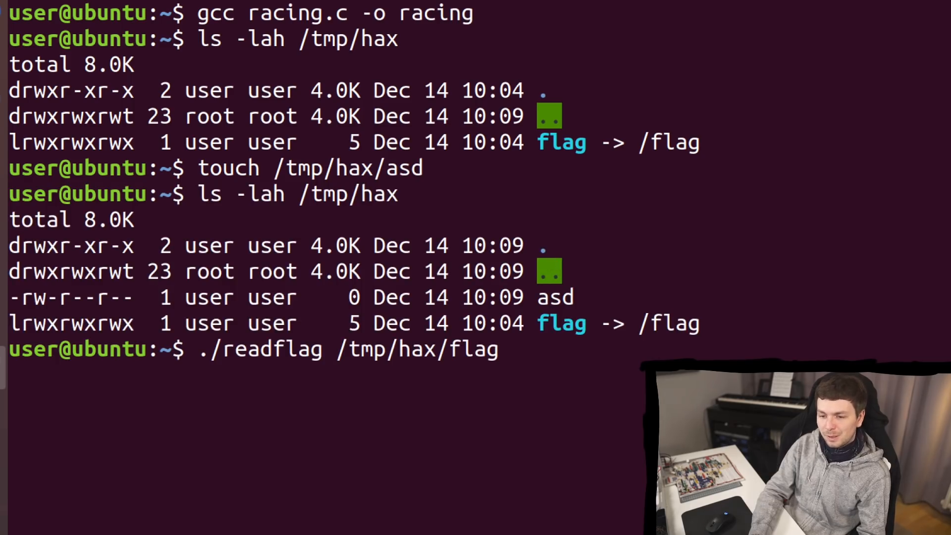
key("Return")
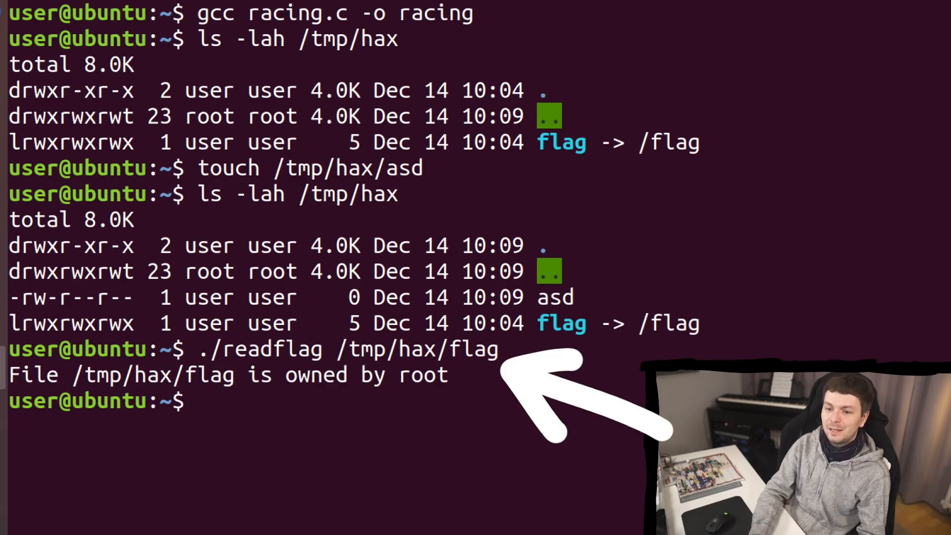
Step: Launch ./racing on /tmp/hax/flag and /tmp/hax/asd, list /tmp/hax, then clear the screen
type("./racing /tmp/hax/flag /tmp/hax/asd")
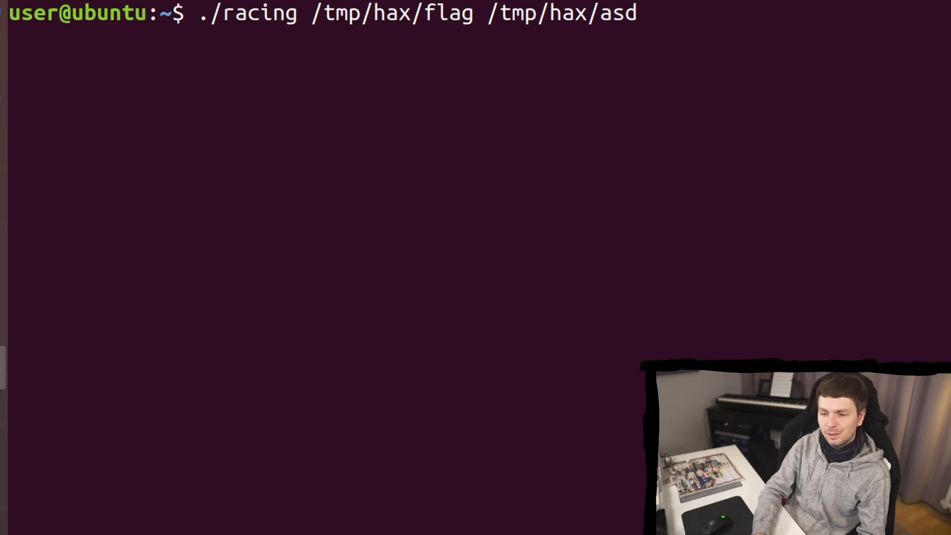
key("Return")
type("ls -lah /tmp/hax")
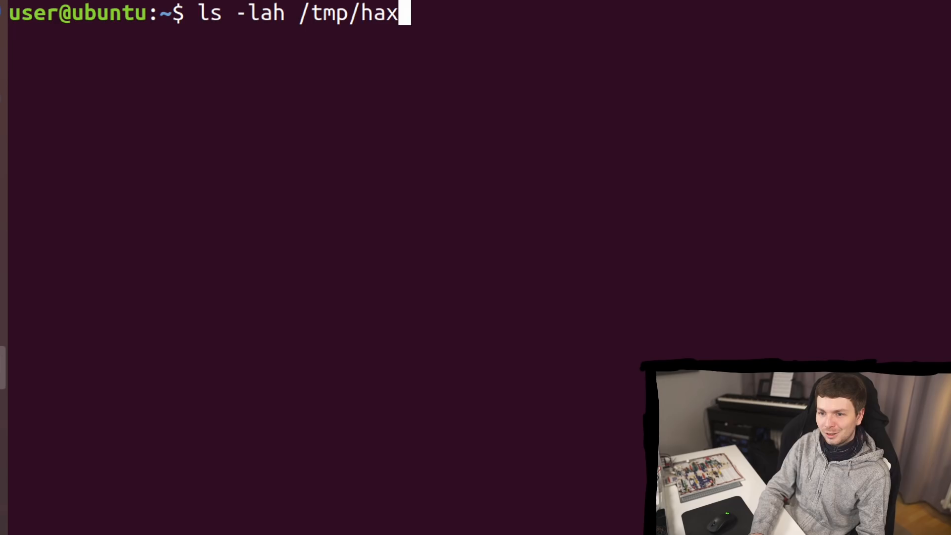
key("Return")
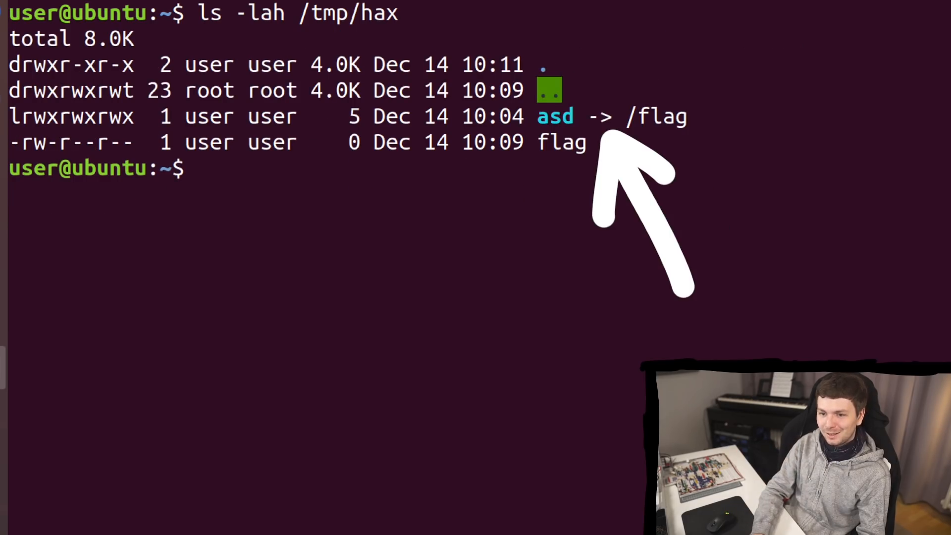
type("clear")
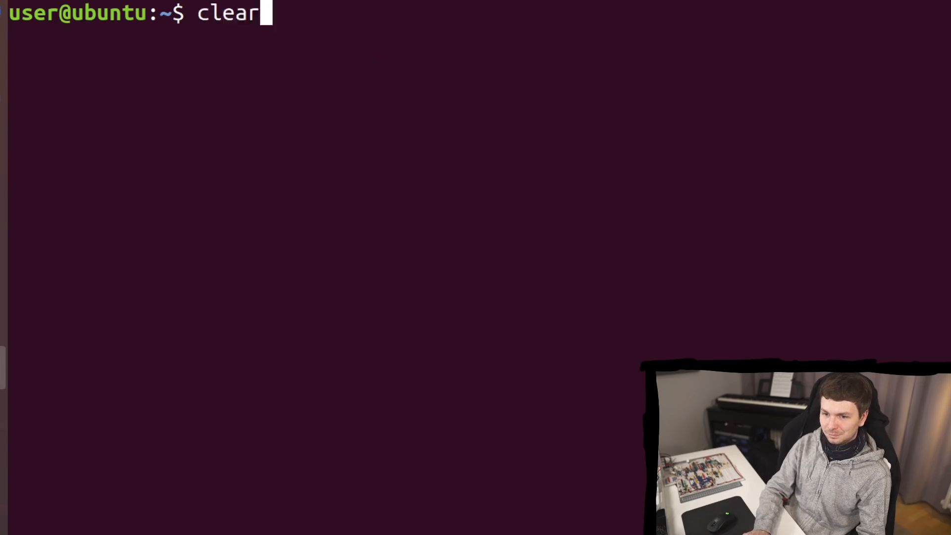
key("Return")
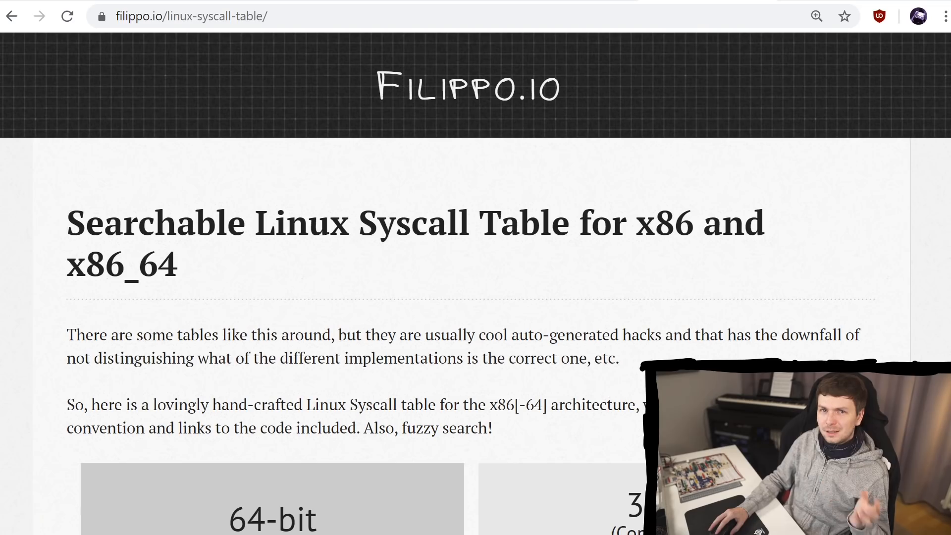
Step: Scroll through the filippo.io Linux syscall table in Chrome
scroll("down", 3)
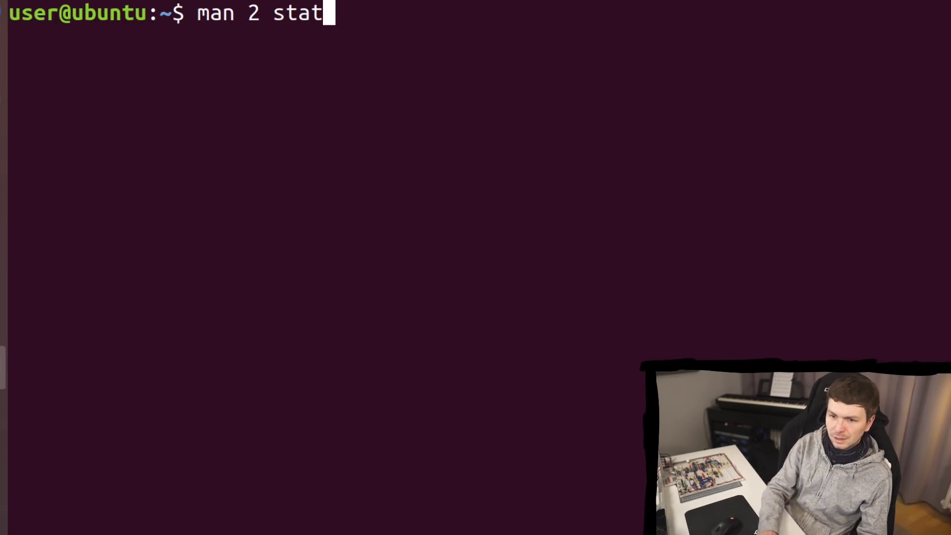
key("Return")
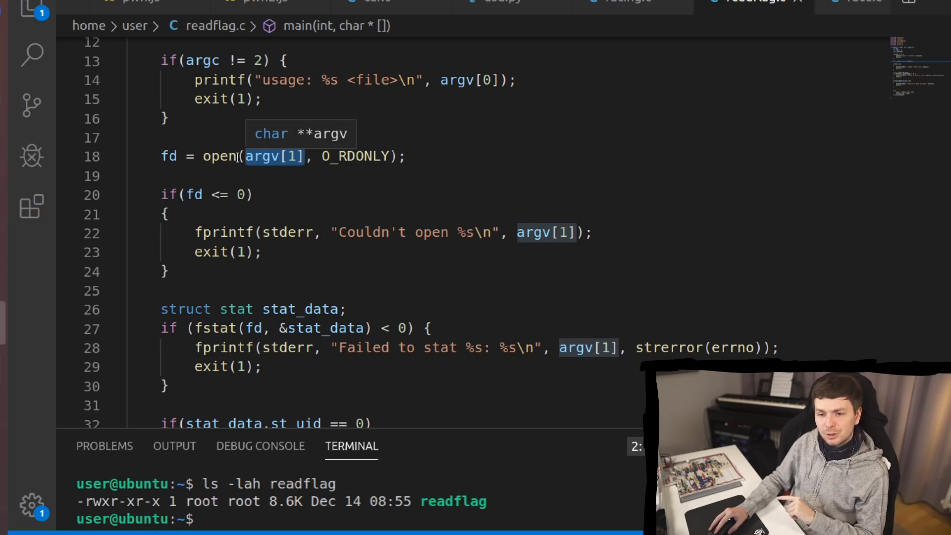
mouse_move(168, 156)
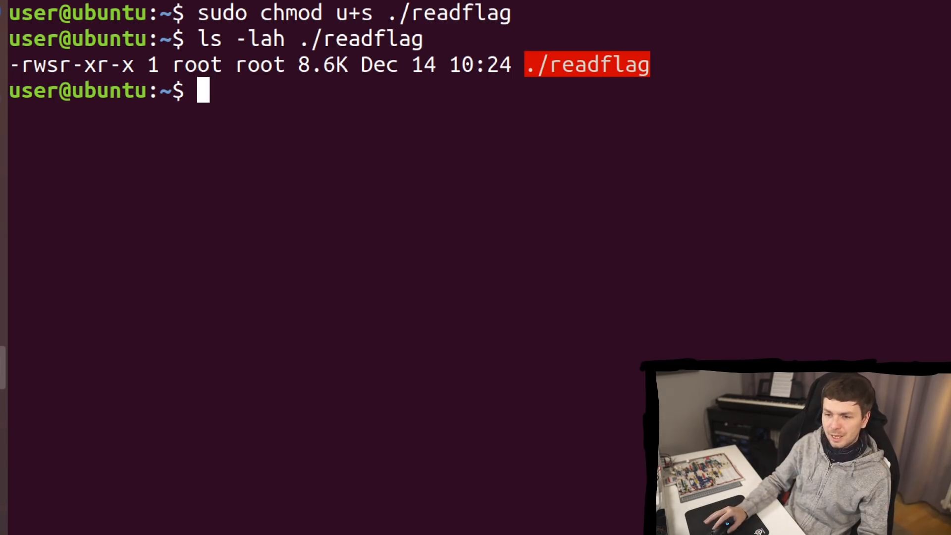
Step: Start ./racing on /tmp/hax/flag and asd, then run ./readflag /tmp/hax/flag repeatedly
type("./racing /tmp/hax/flag /tmp/hax/asd")
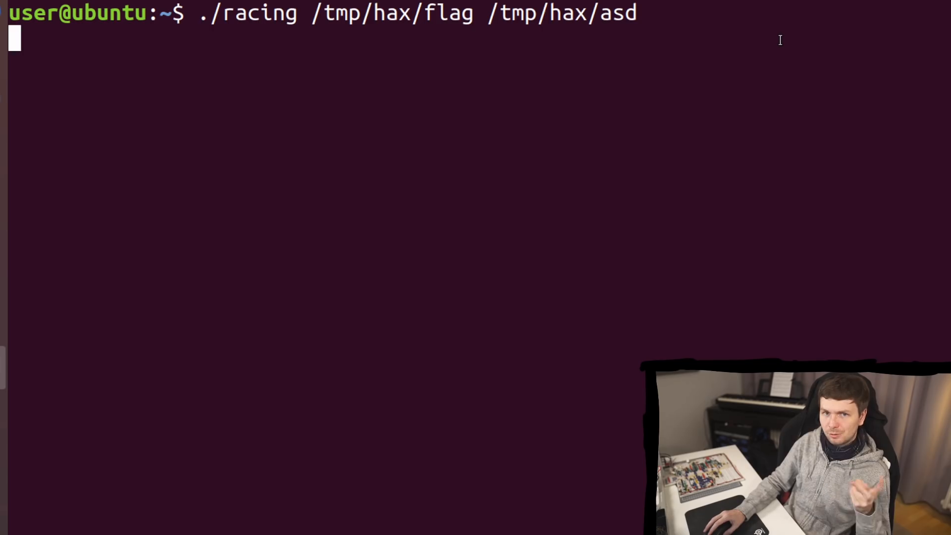
type("./readflag /tmp/hax/flag")
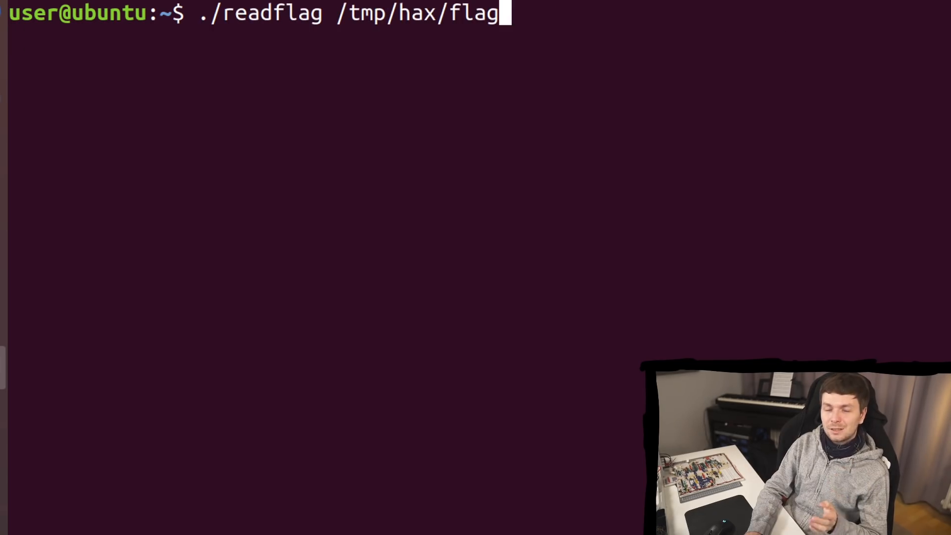
key("Return")
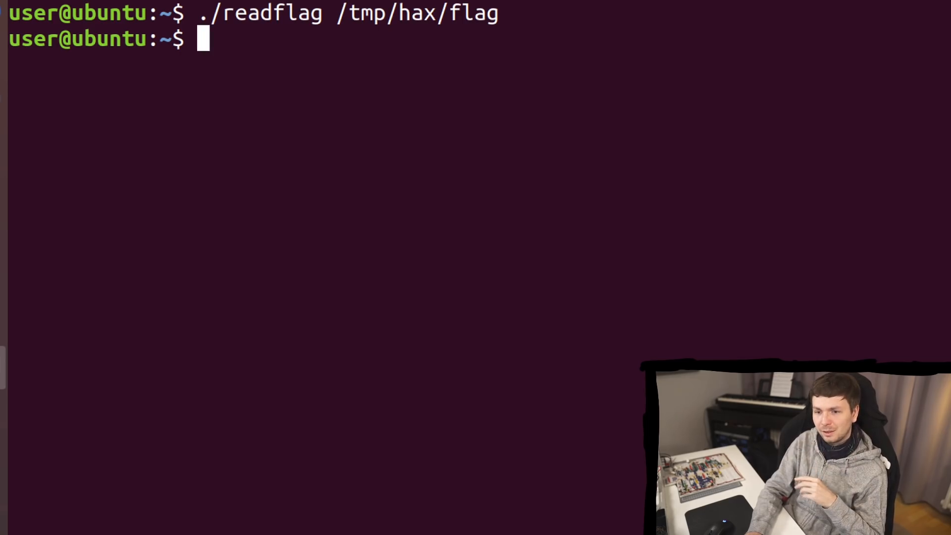
key("Return")
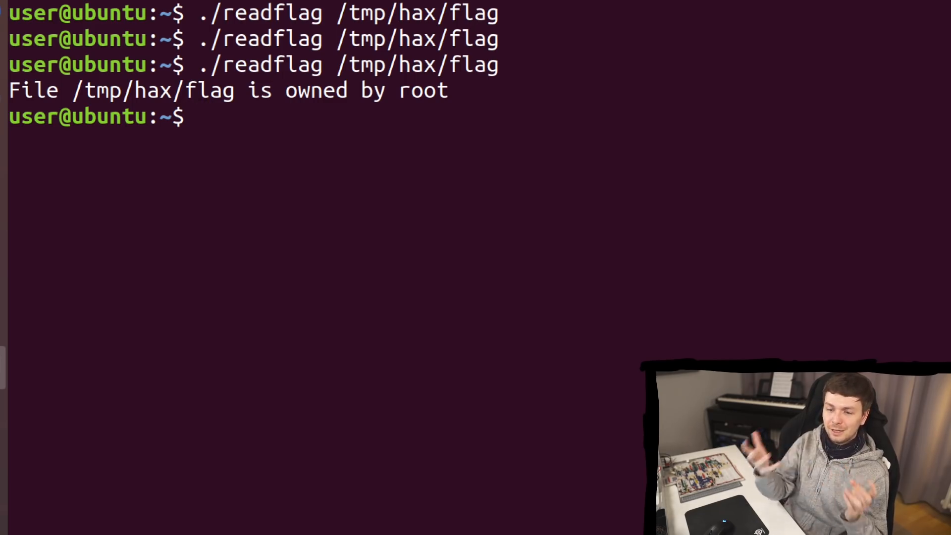
type("./readflag /tmp/hax/flag")
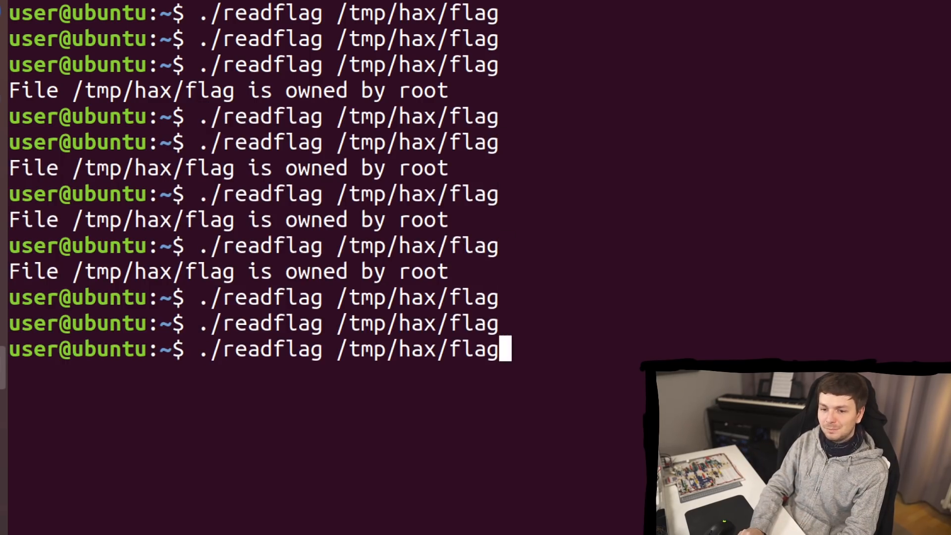
key("Return")
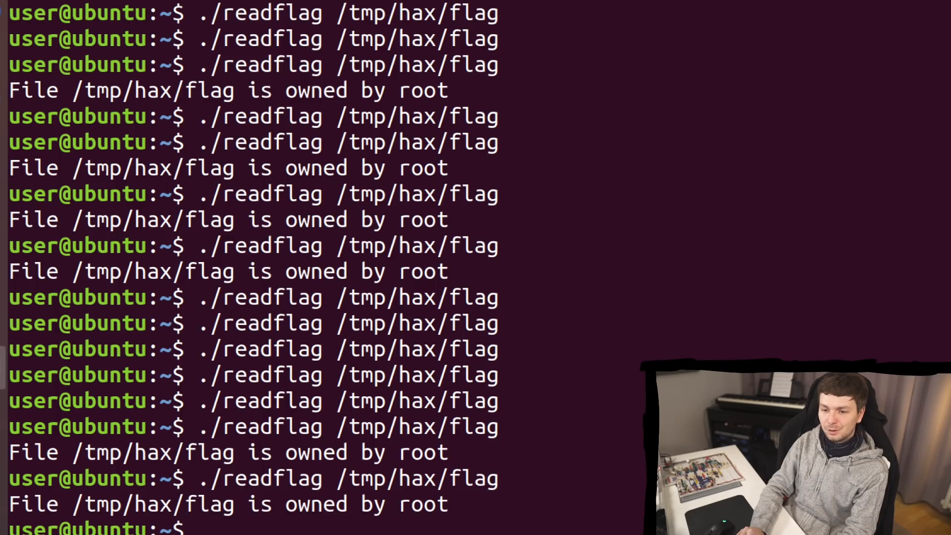